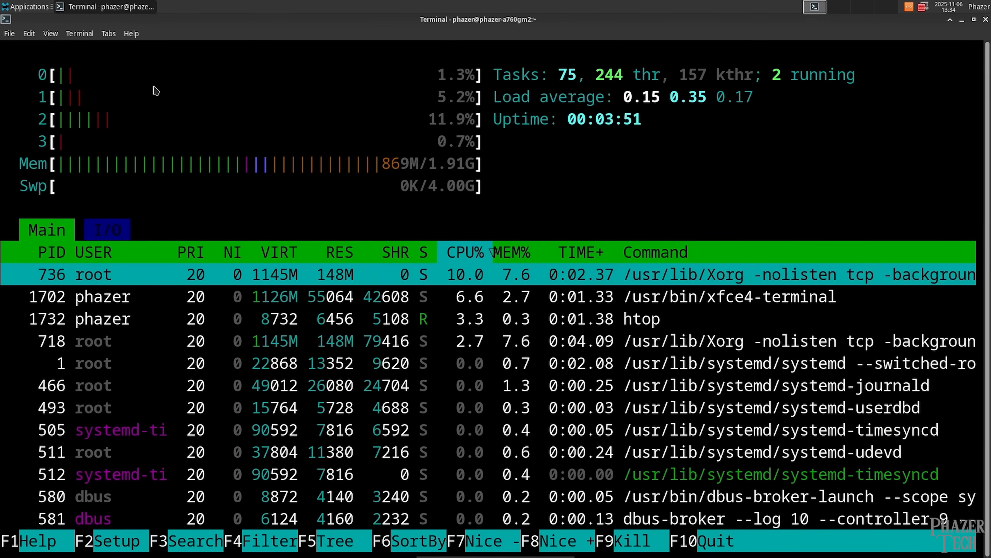
# Step: Launch LibreOffice Writer, Calc and Impress, dismissing Impress's template chooser
pyautogui.click(27, 6)
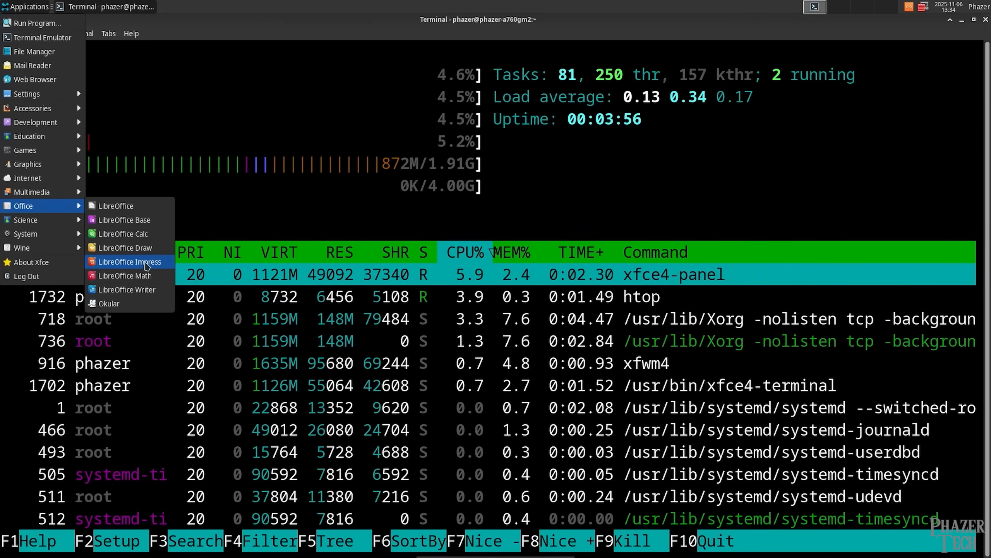
pyautogui.click(130, 261)
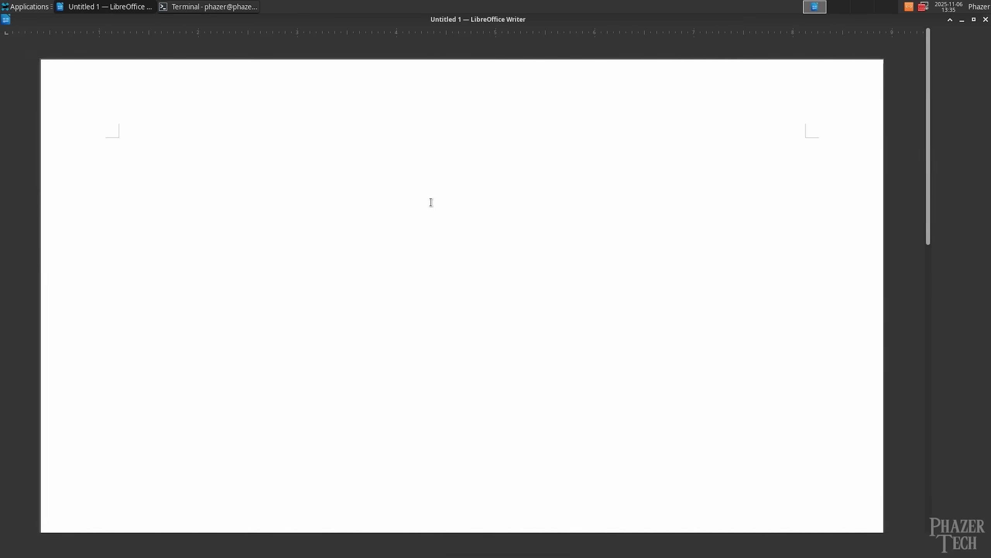
pyautogui.click(212, 7)
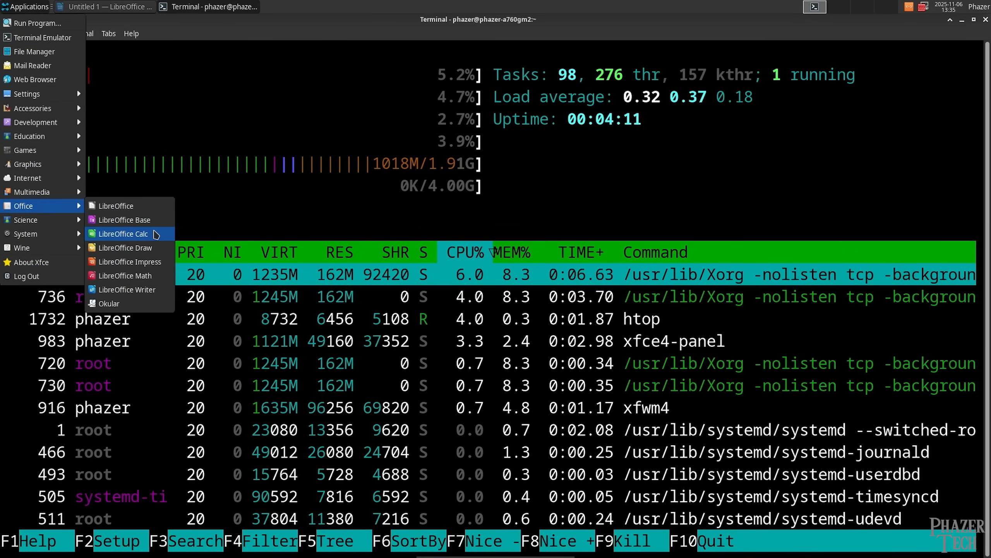
pyautogui.click(122, 233)
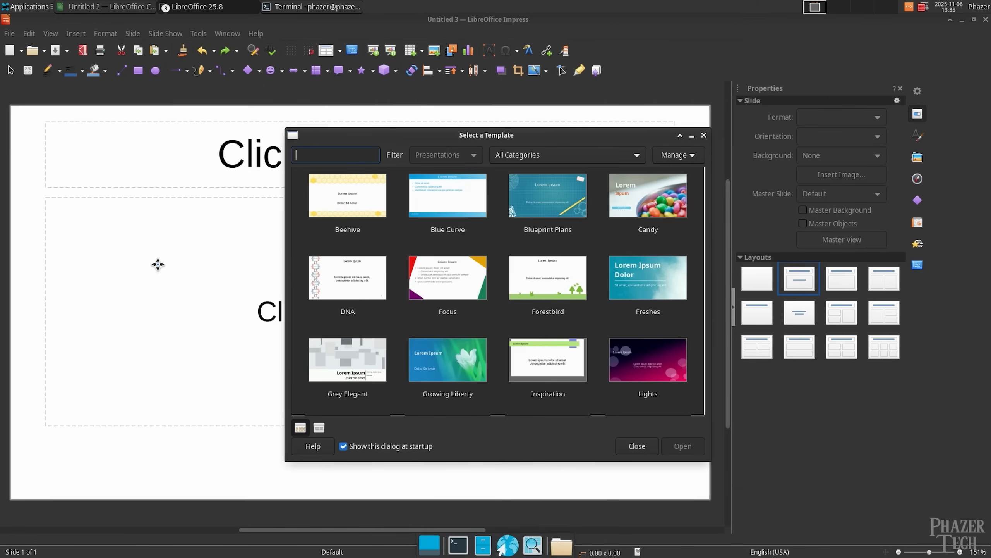
pyautogui.click(636, 446)
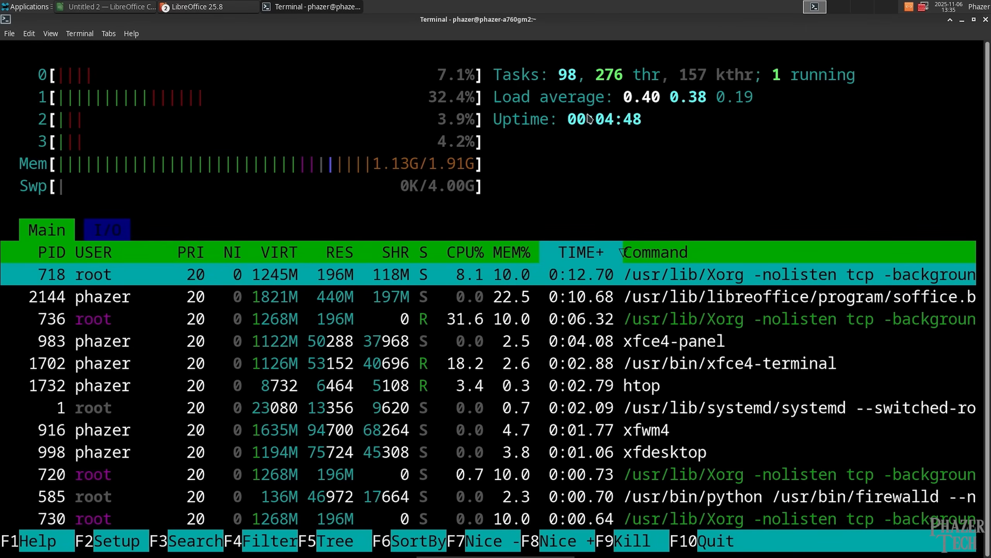
# Step: Launch Firefox on YouTube so its processes appear in htop
pyautogui.click(27, 6)
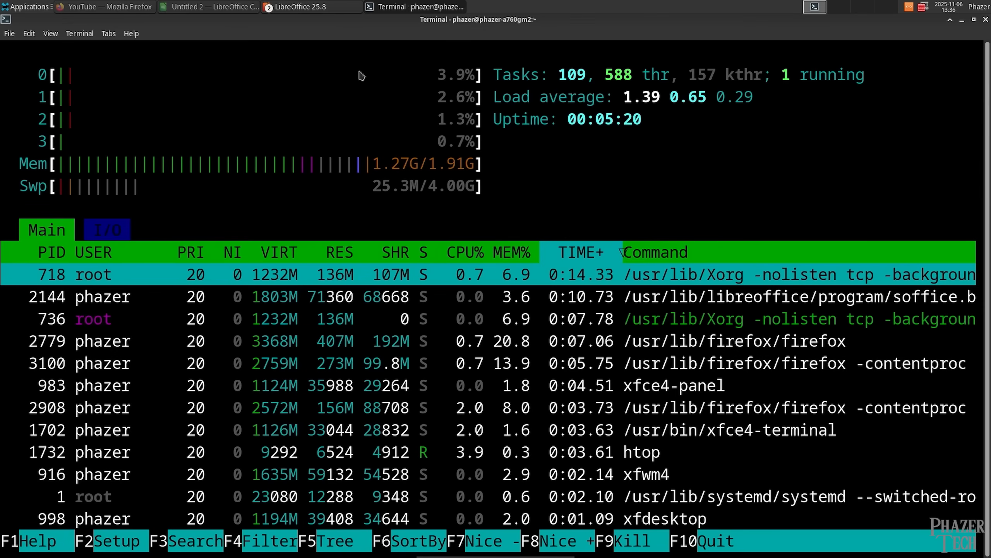
# Step: Open Practical Electronics & Circuits 101 from the Phazer Tech results and decline Premium
pyautogui.click(88, 6)
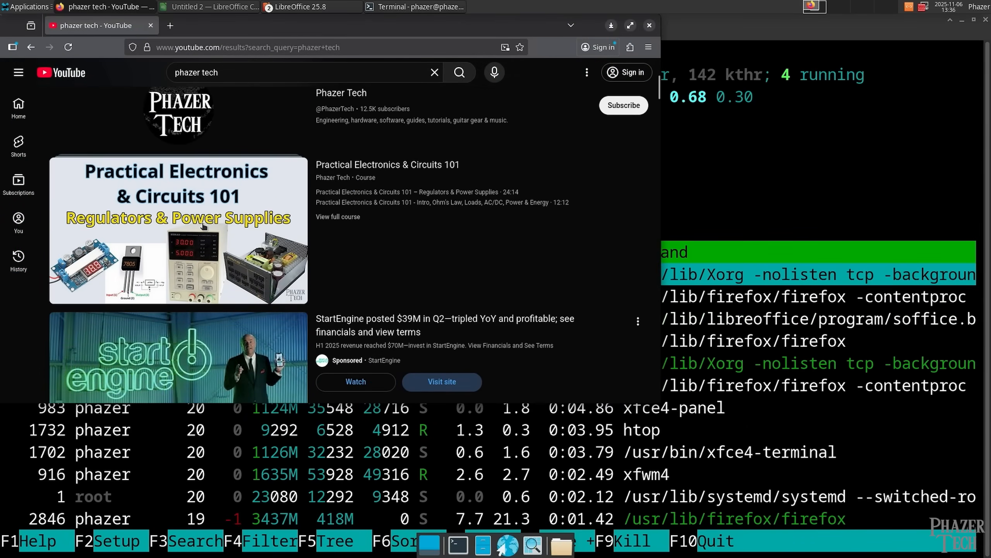
pyautogui.click(178, 230)
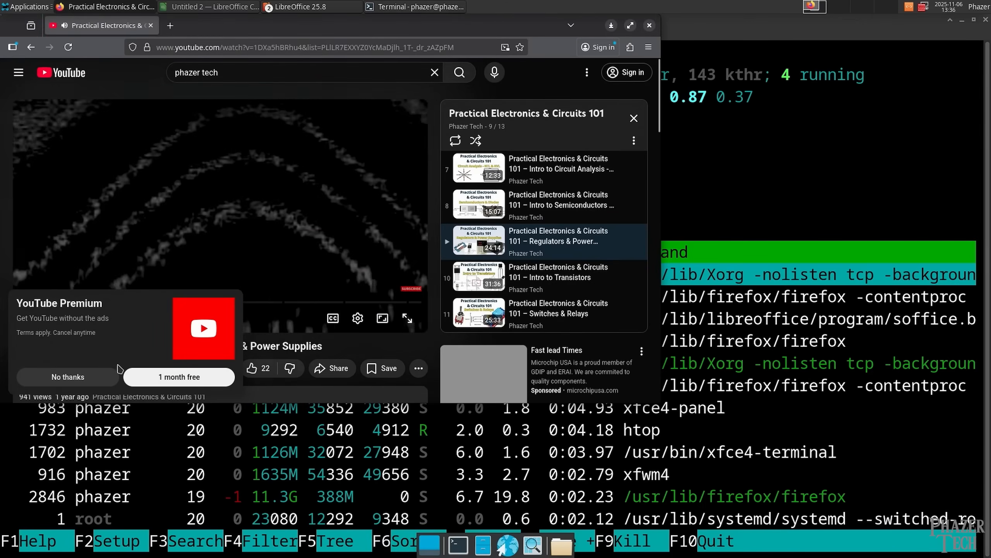
pyautogui.click(416, 7)
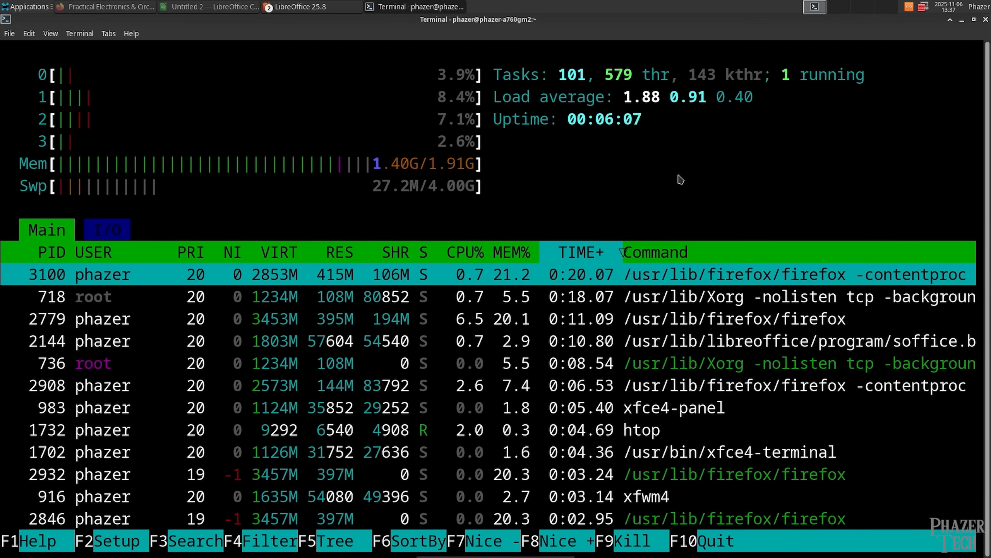
# Step: Switch windows from the top panel to review the Firefox processes' load
pyautogui.click(302, 7)
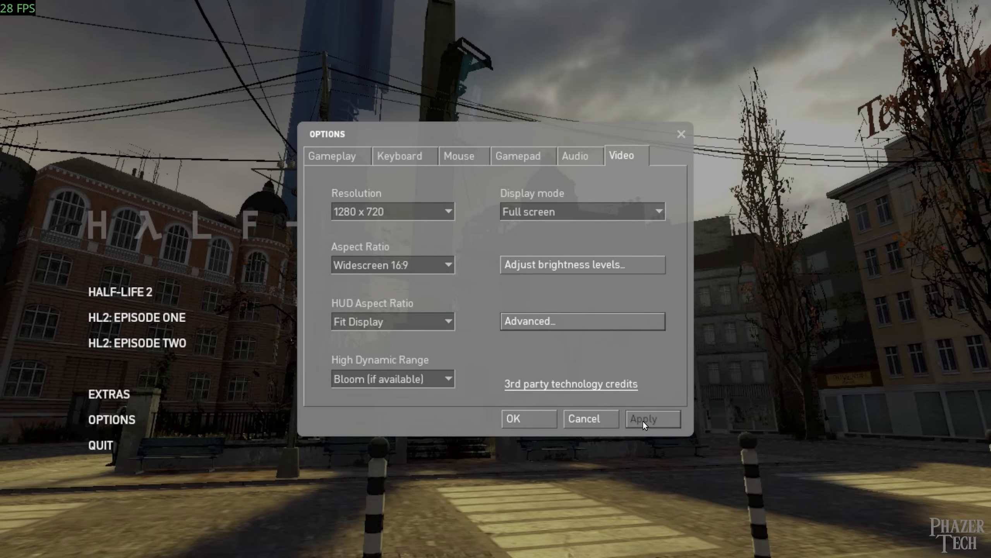
pyautogui.click(513, 418)
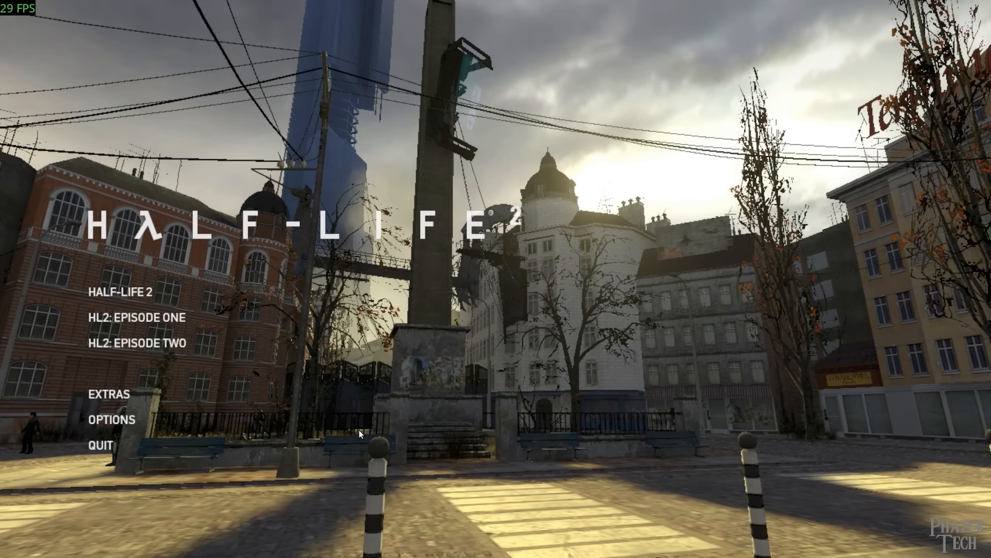
pyautogui.moveTo(171, 429)
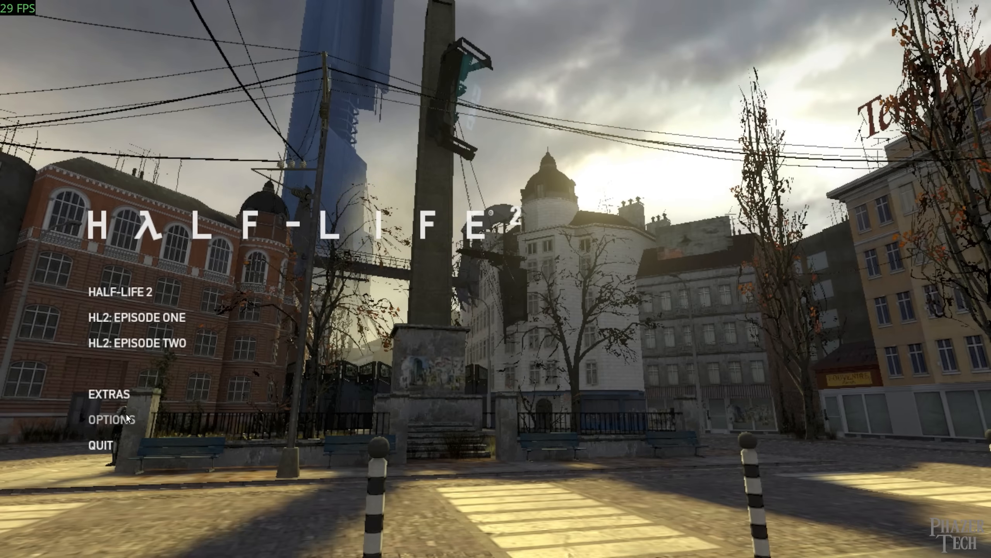
pyautogui.click(111, 418)
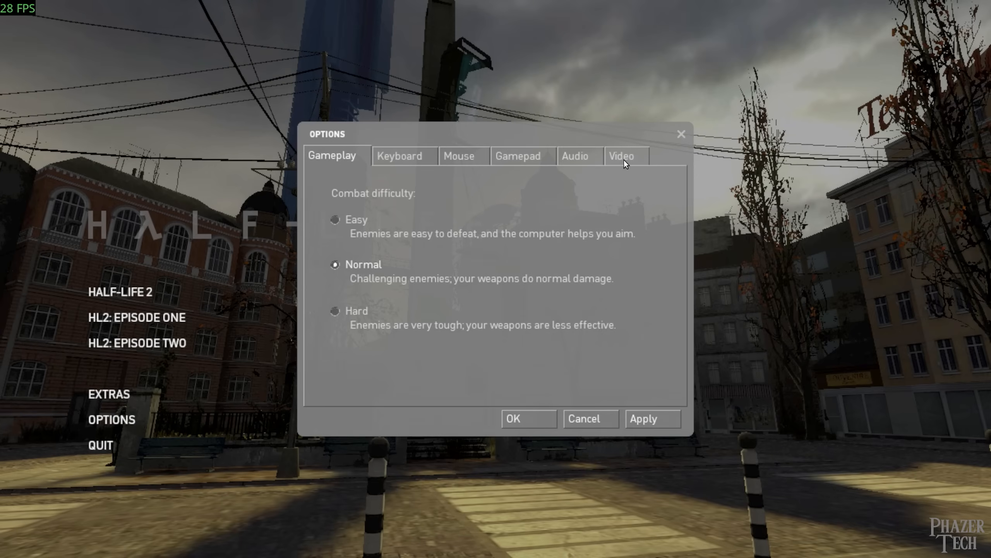
pyautogui.click(622, 156)
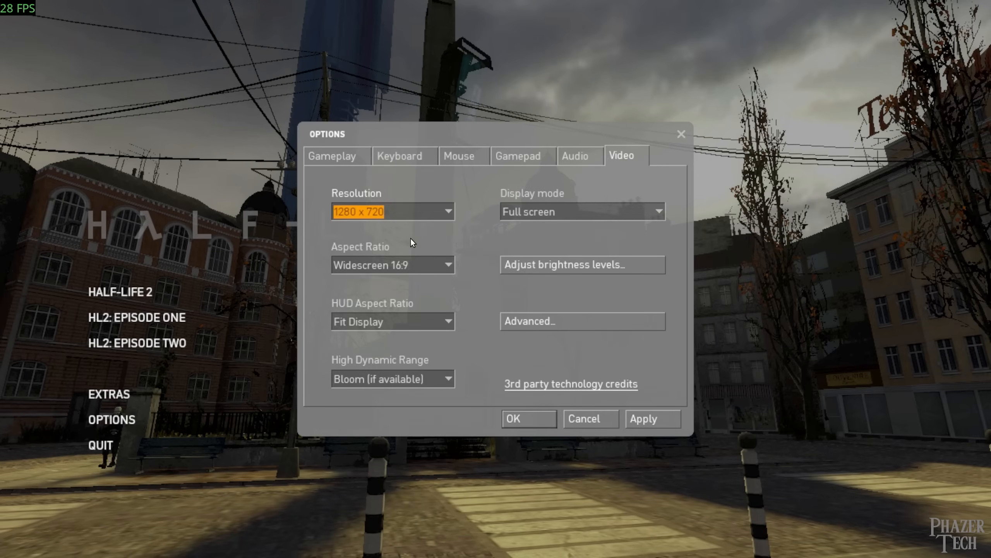
pyautogui.click(582, 321)
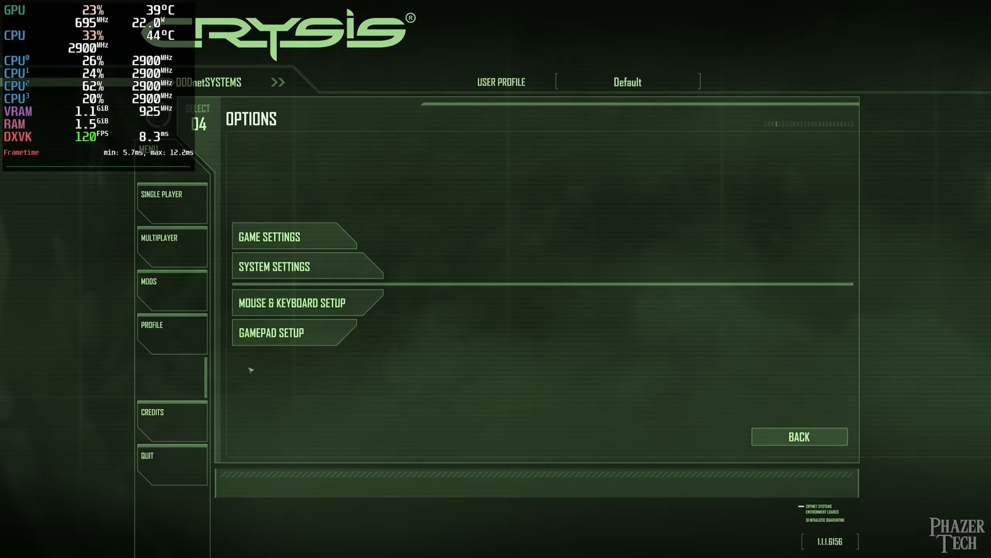
# Step: View Crysis graphics settings showing 3840x2160 with anti-aliasing off, then leave
pyautogui.click(274, 266)
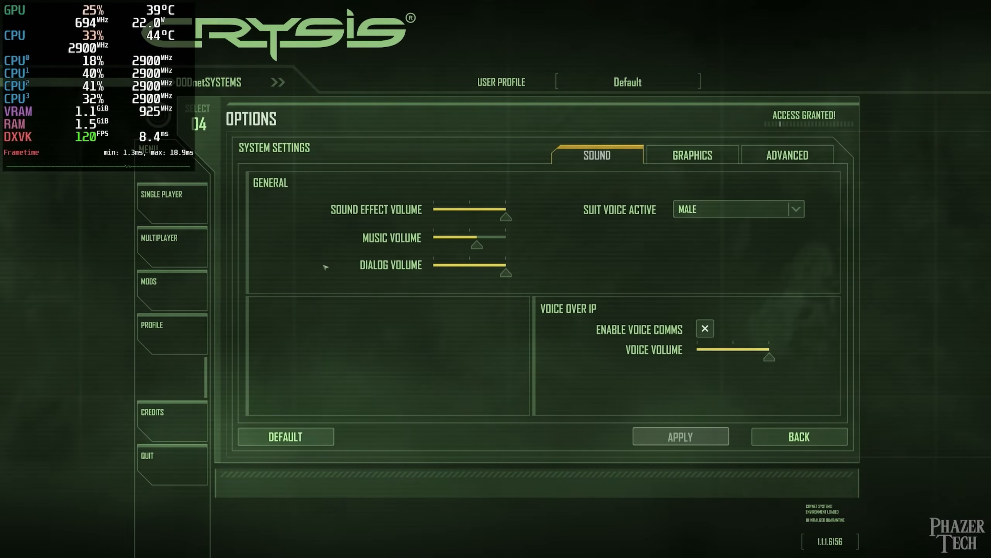
pyautogui.click(691, 155)
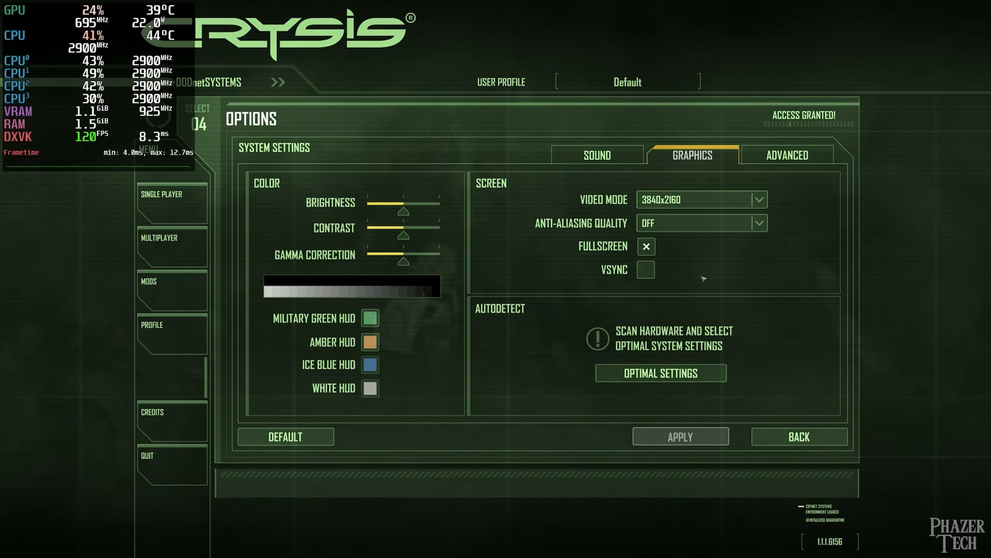
pyautogui.click(788, 153)
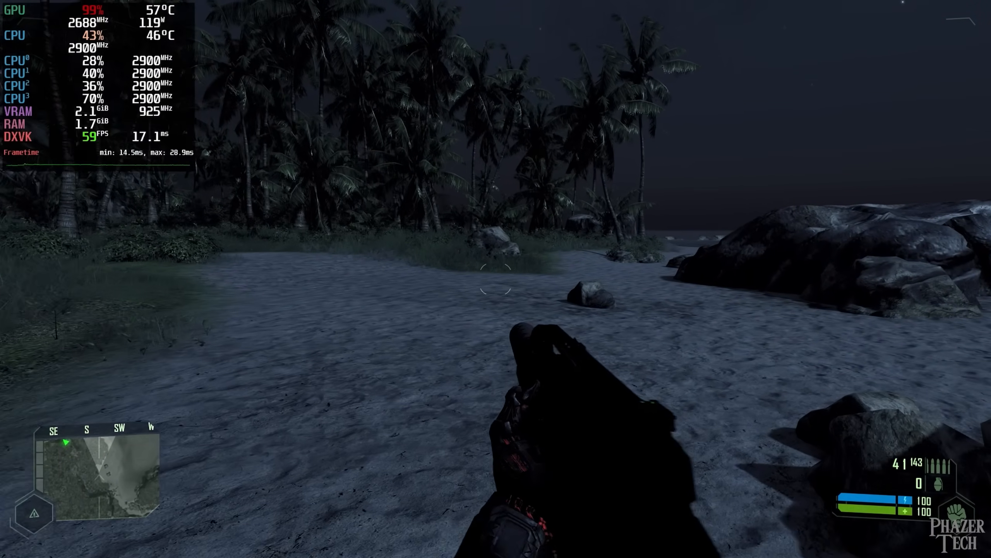
# Step: Pause the 3840x2160 beach gameplay to the in-game menu
pyautogui.press('Escape')
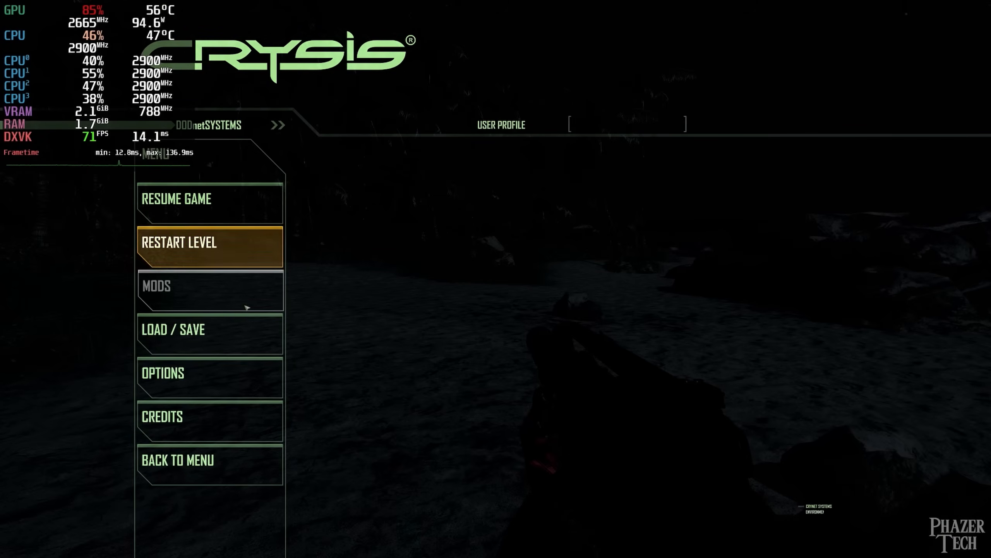
# Step: Set the Crysis video mode to 1920x1080 and apply it
pyautogui.click(163, 373)
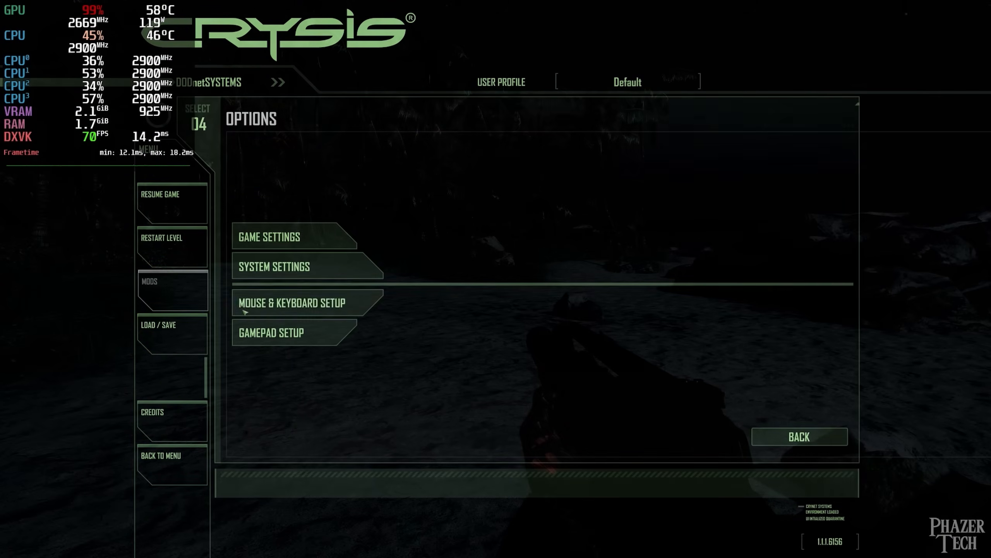
pyautogui.click(273, 266)
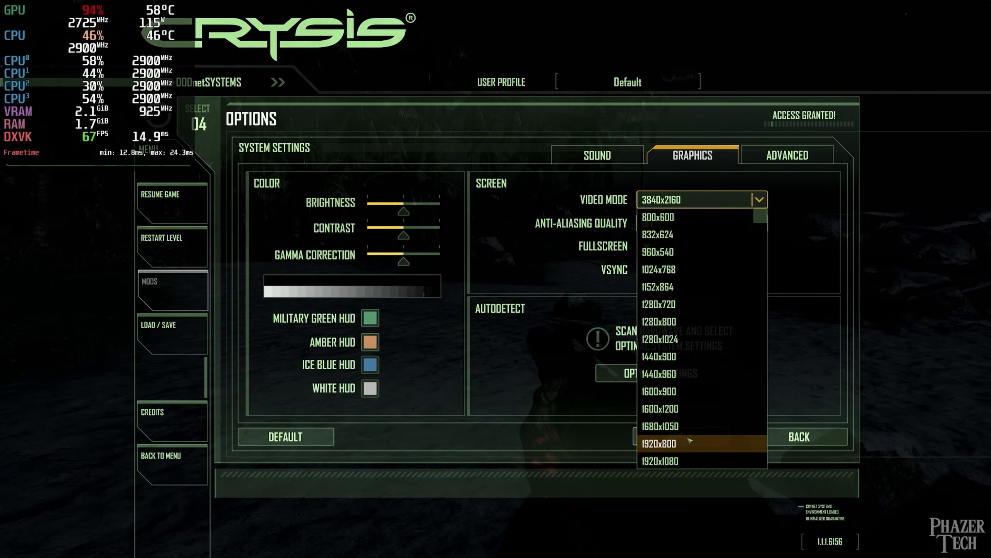
pyautogui.click(659, 461)
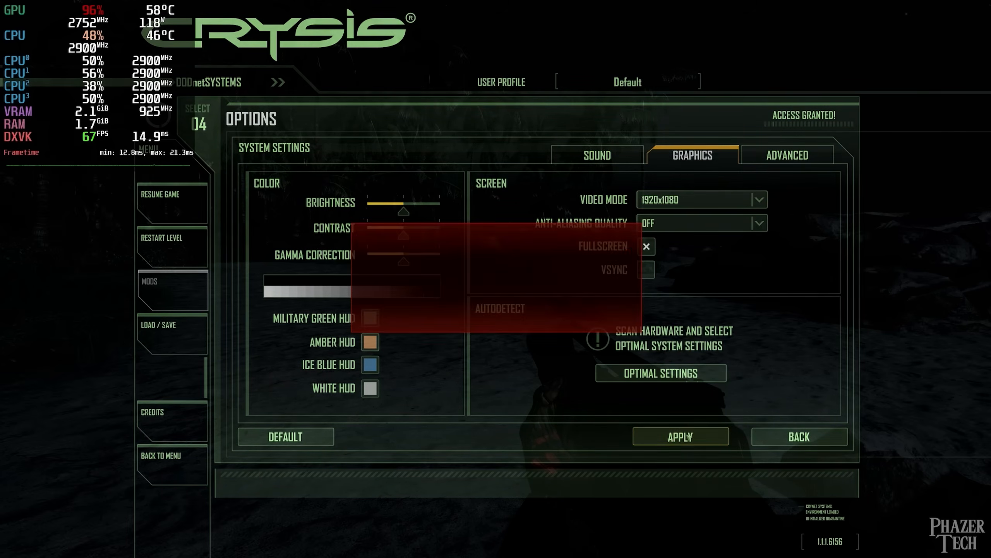
pyautogui.click(680, 436)
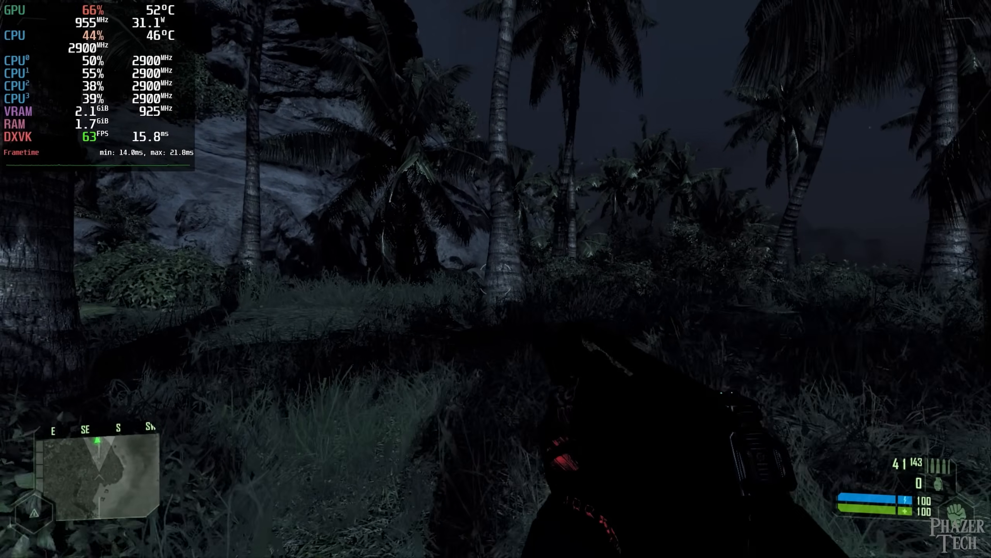
pyautogui.moveTo(496, 279)
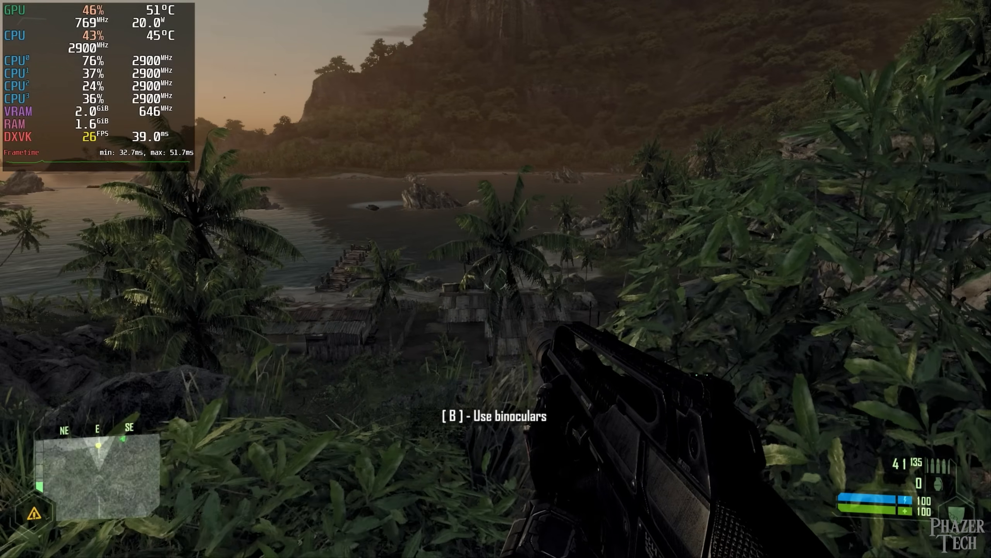
# Step: Keep playing Crysis through the jungle toward the sunset bay view
pyautogui.press('b')
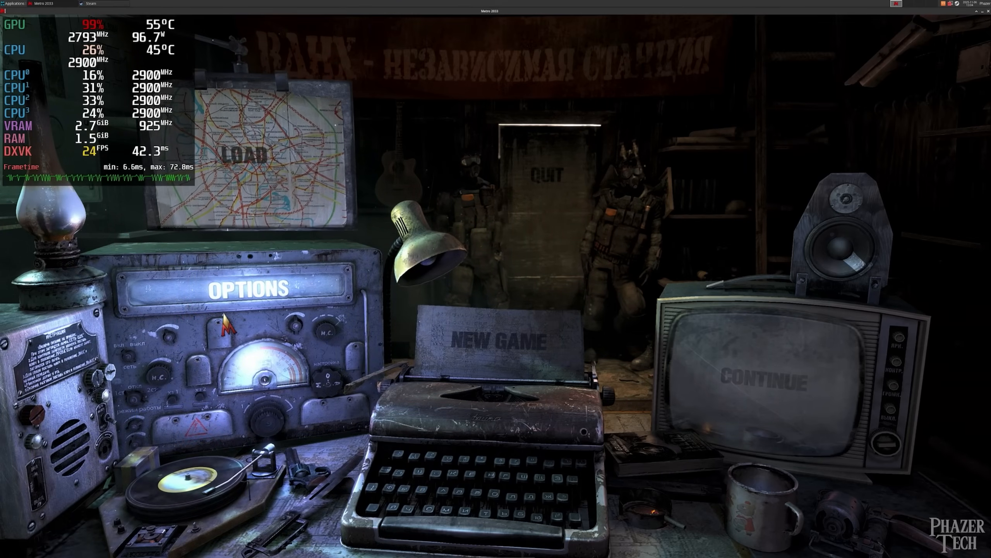
# Step: Switch Metro 2033's video antialiasing from AAA to MSAA 4X
pyautogui.click(248, 289)
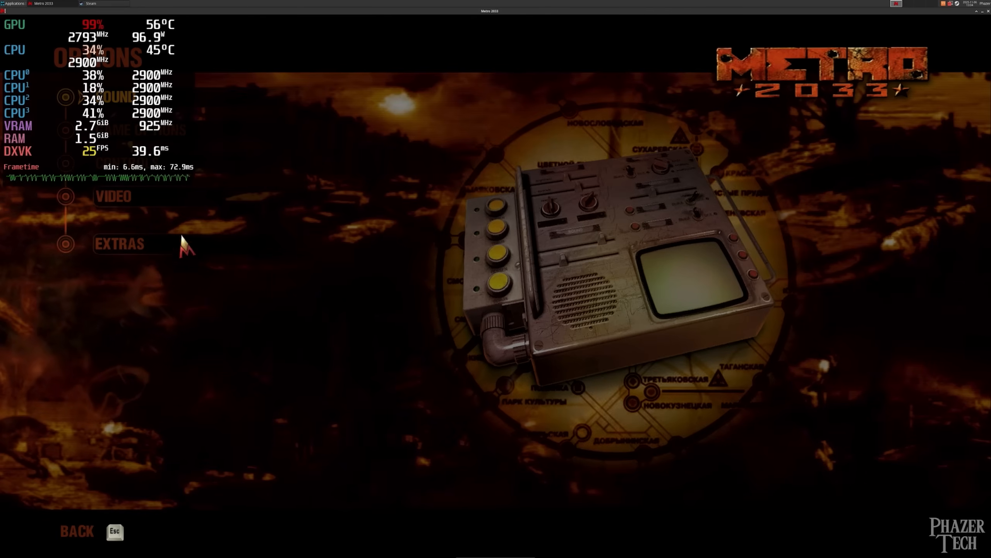
pyautogui.click(113, 196)
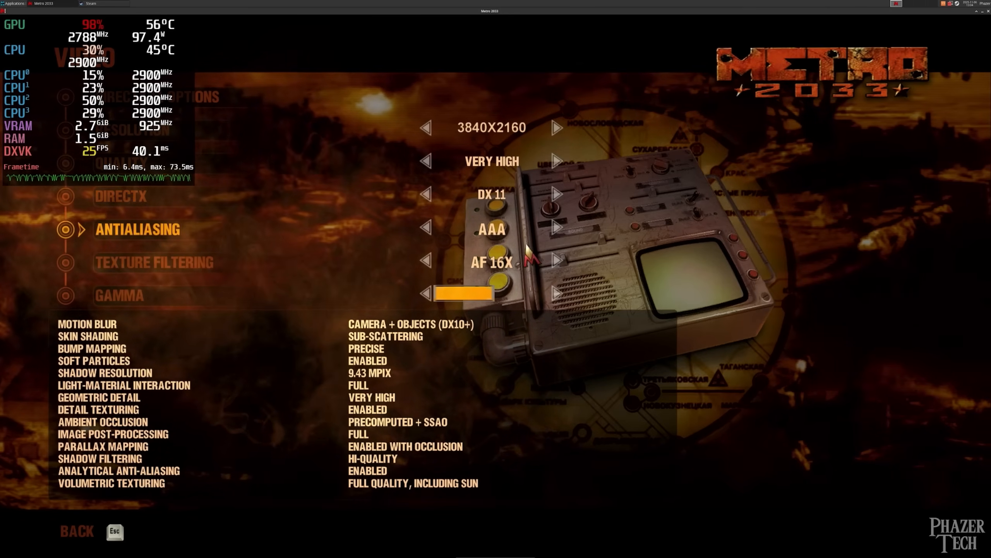
pyautogui.click(555, 228)
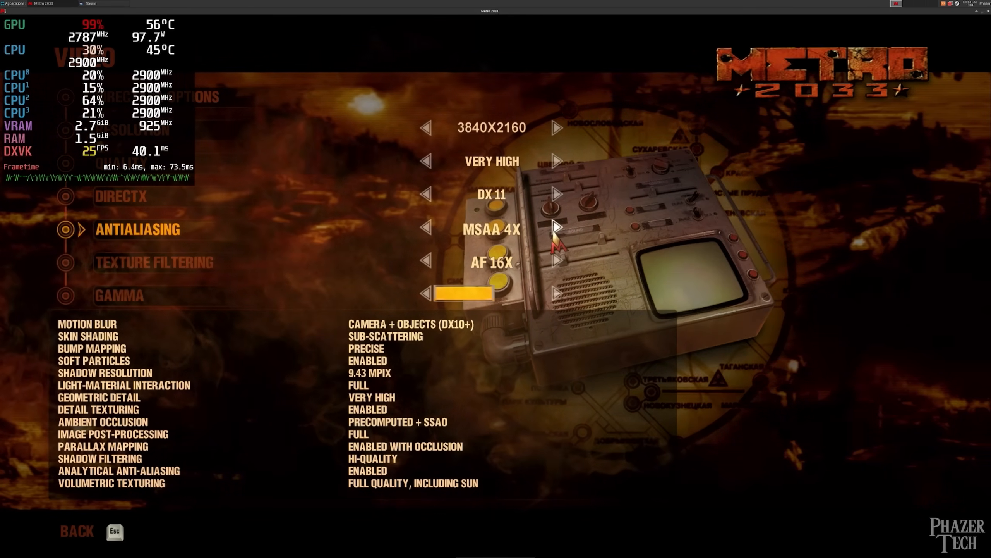